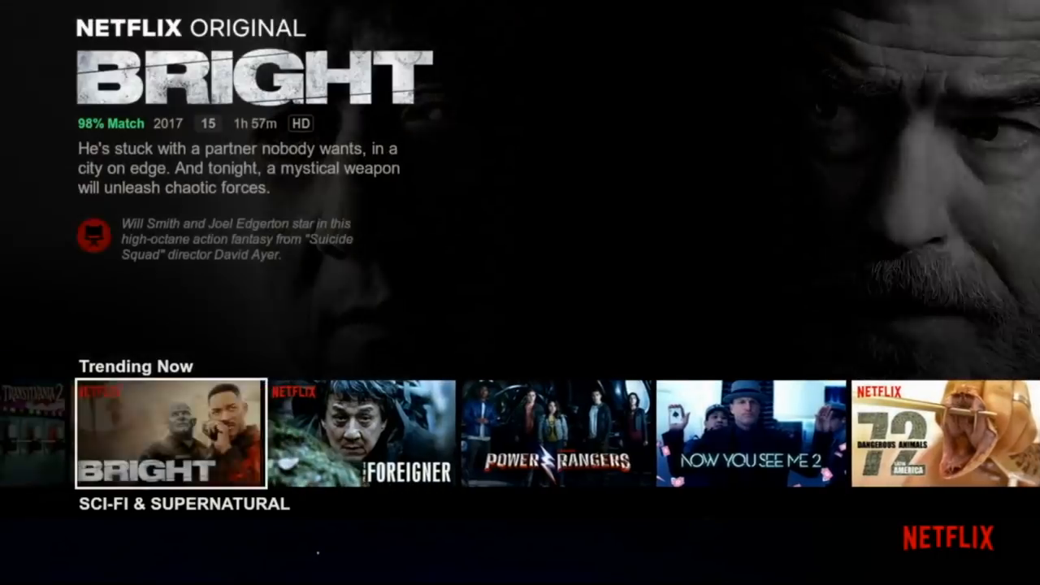
- Open Bright from Trending Now and resume it at 04:32 with subtitles
{"action": "left_click", "coordinate": [169, 433]}
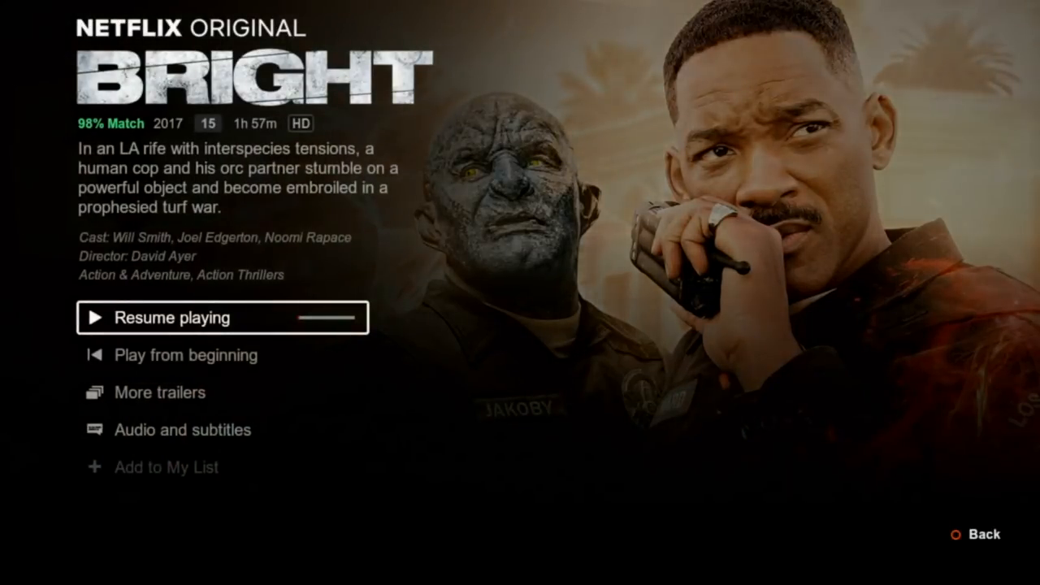
{"action": "left_click", "coordinate": [171, 317]}
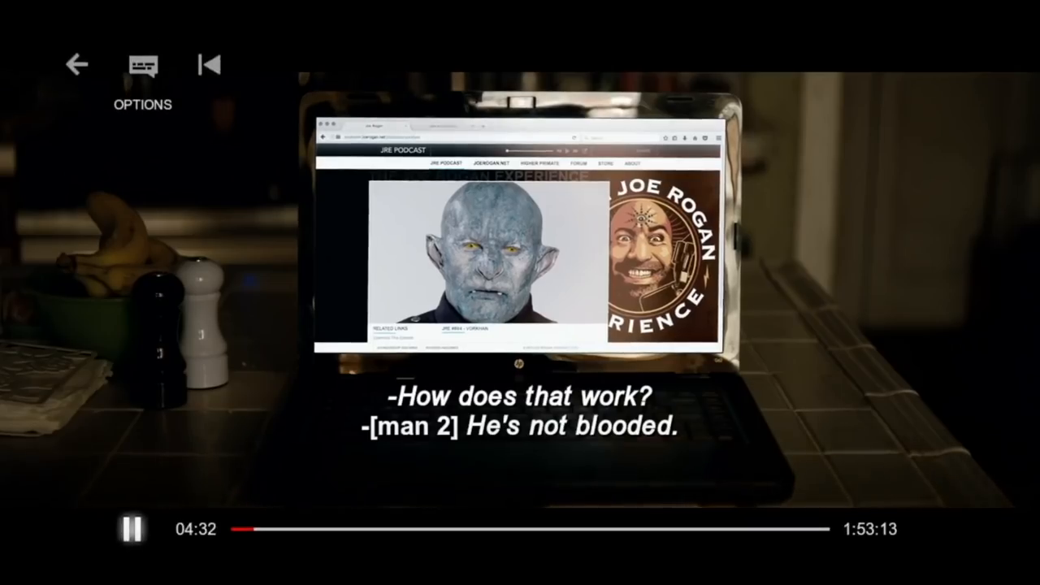